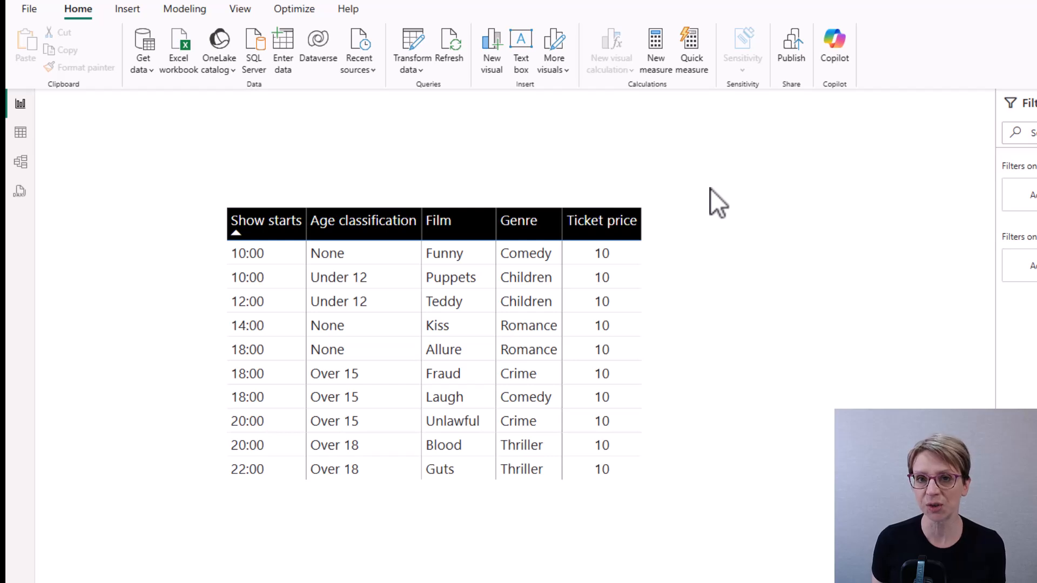
- Expand the right-hand panes so the Films table's fields are listed
{"action": "left_click", "coordinate": [601, 220]}
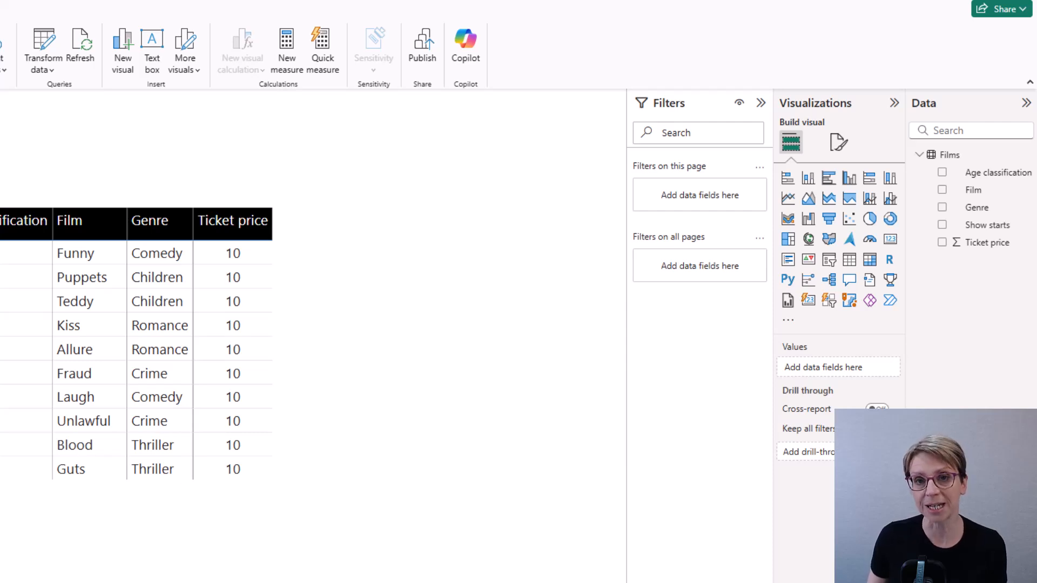
{"action": "mouse_move", "coordinate": [998, 172]}
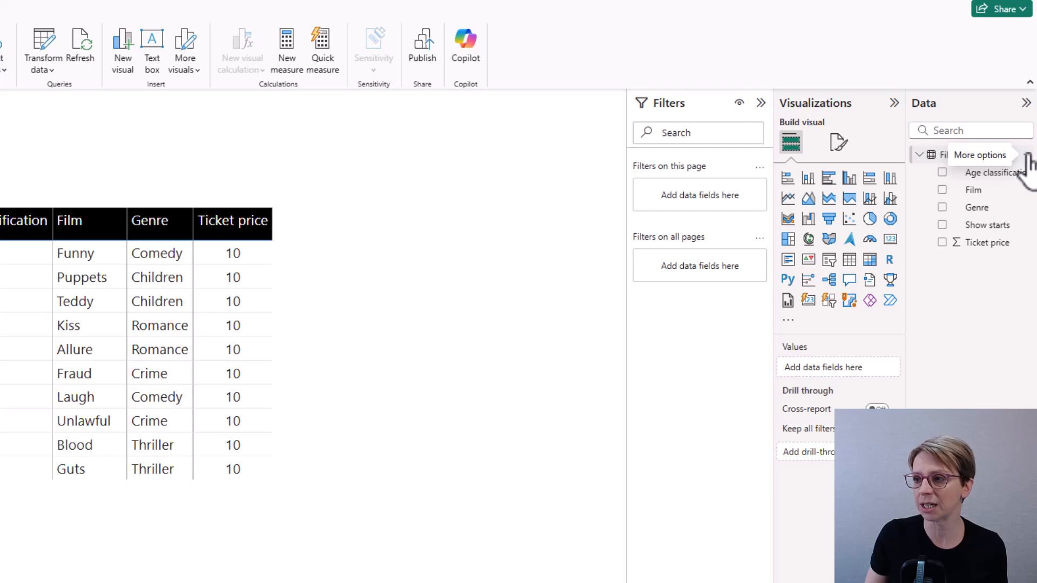
- Start a new Films column: Concession = IF(Films[Age classification]="Under 12"
{"action": "left_click", "coordinate": [981, 155]}
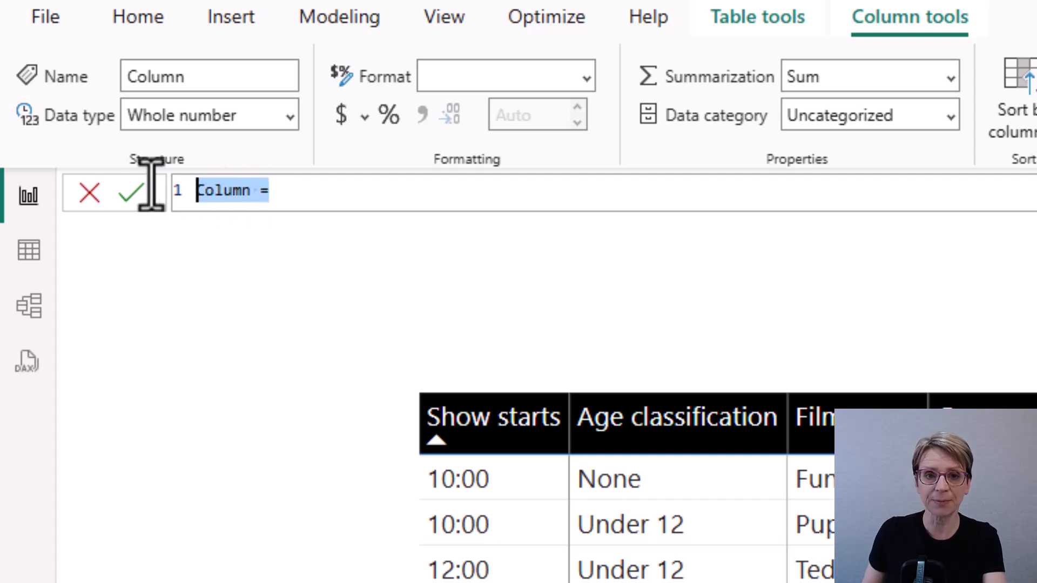
{"action": "type", "text": "Concess"}
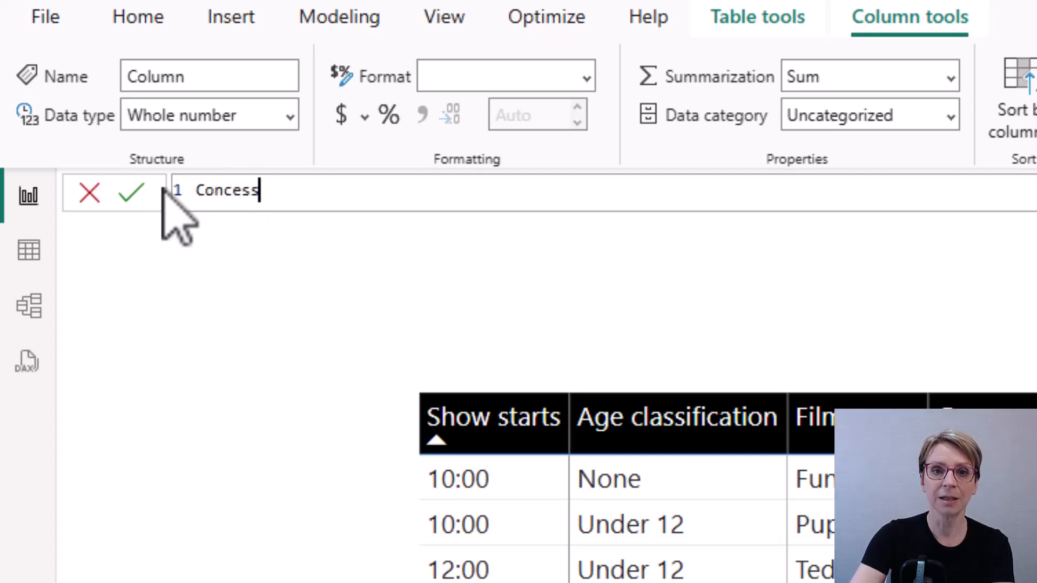
{"action": "type", "text": "ion"}
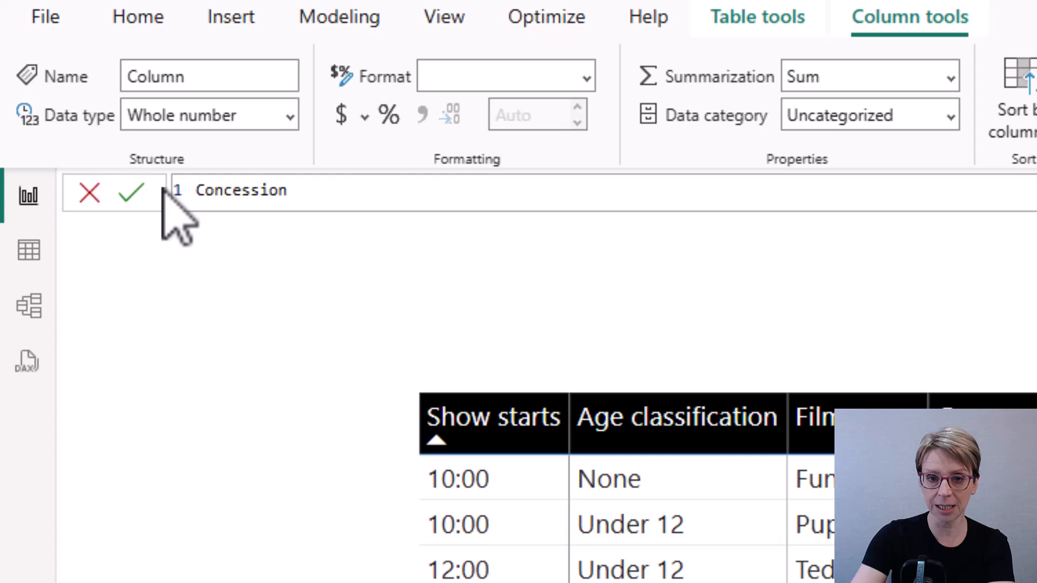
{"action": "type", "text": "="}
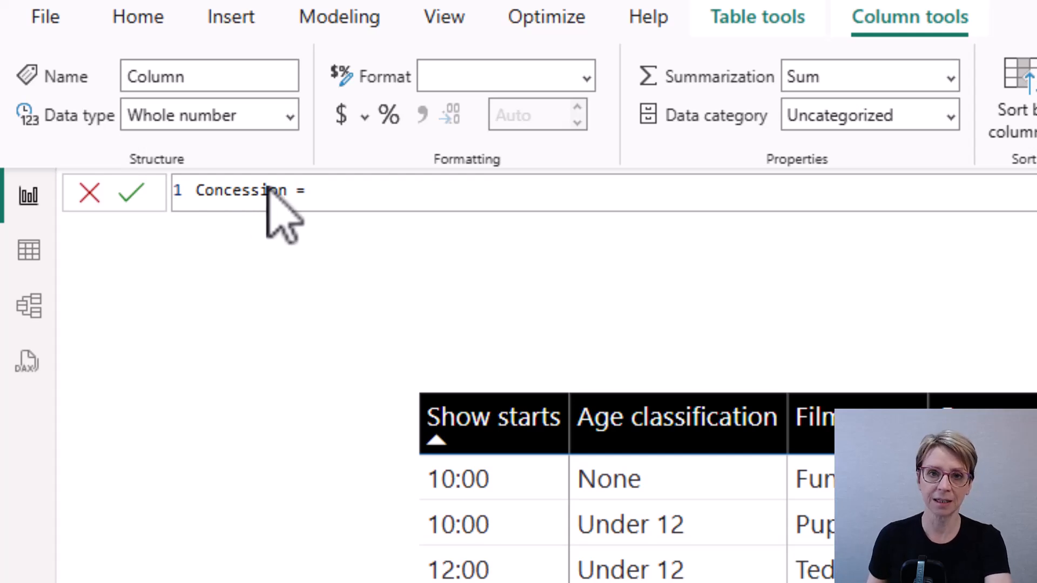
{"action": "type", "text": "IF"}
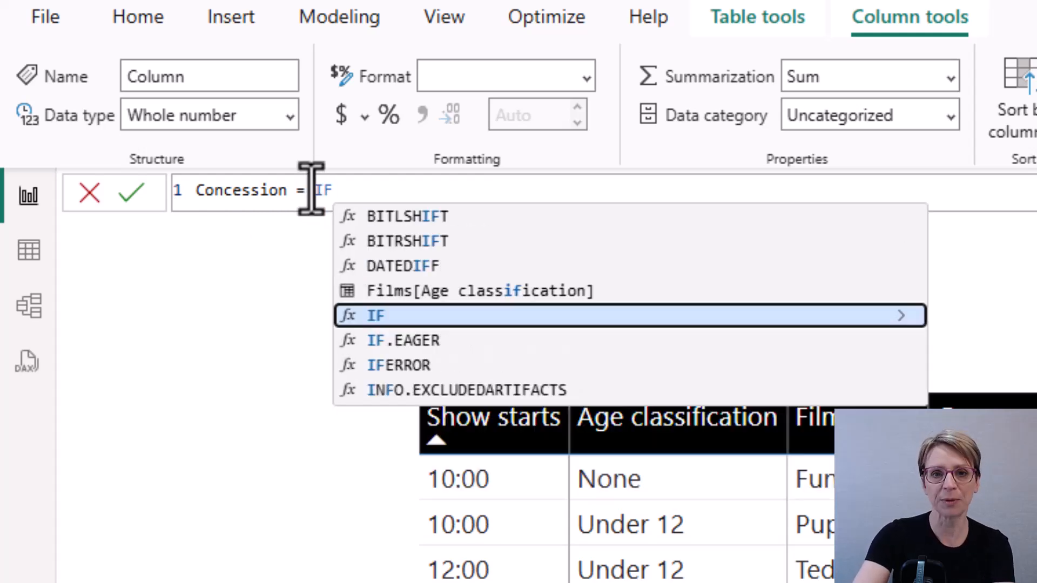
{"action": "left_click", "coordinate": [376, 316]}
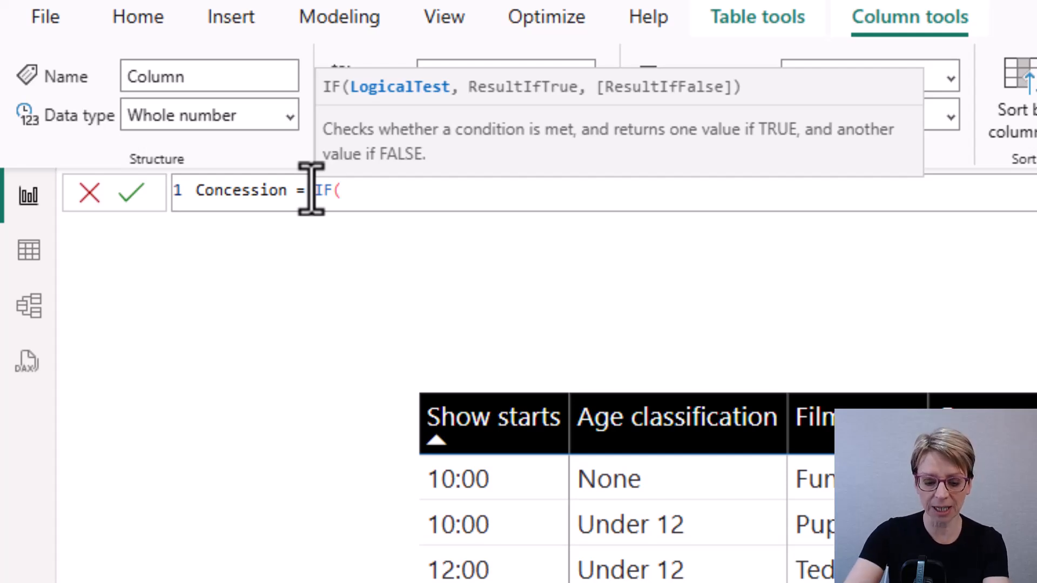
{"action": "type", "text": "Age"}
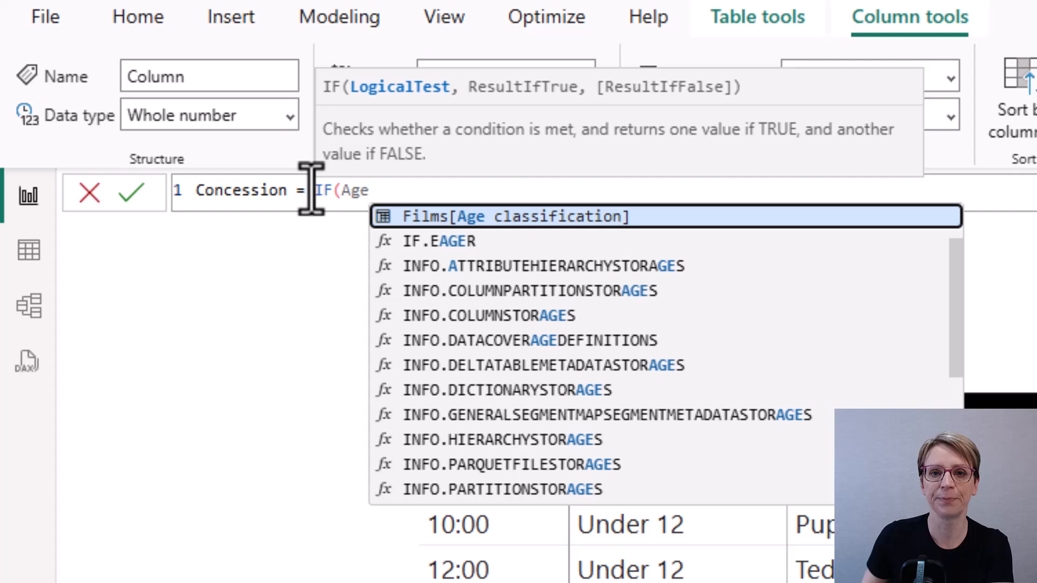
{"action": "left_click", "coordinate": [515, 216]}
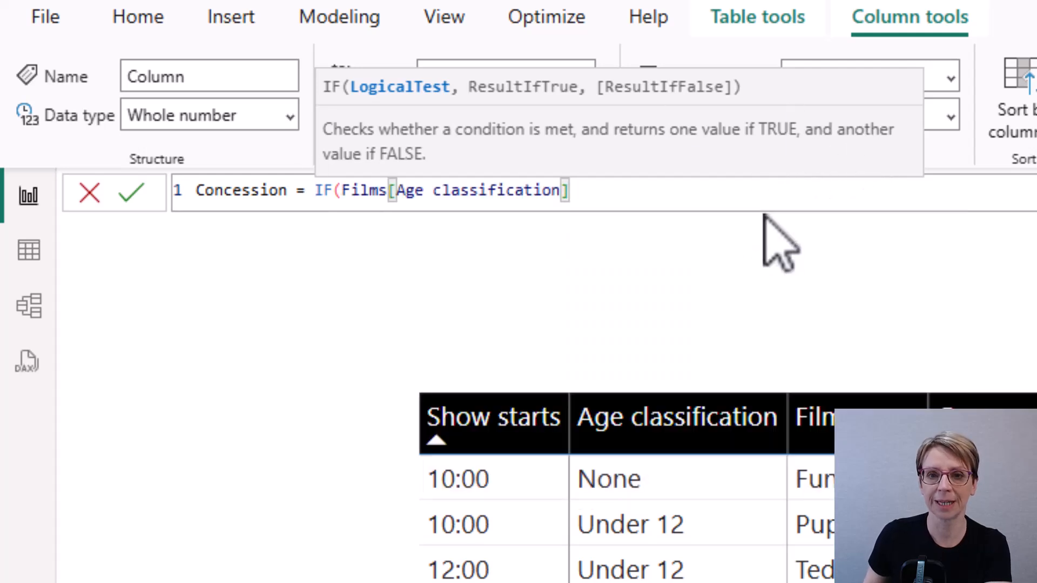
{"action": "type", "text": "="}
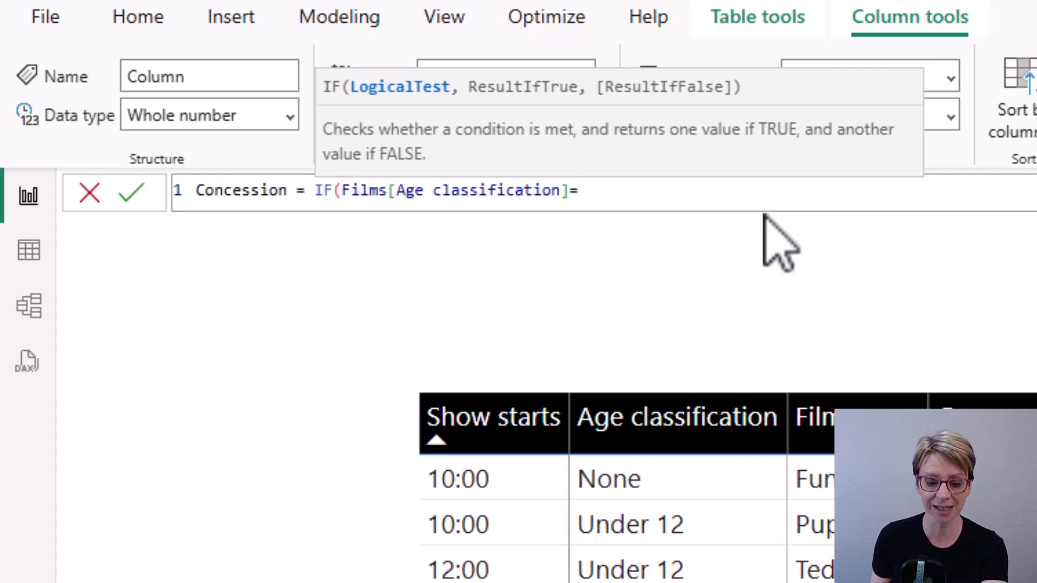
{"action": "type", "text": "\""}
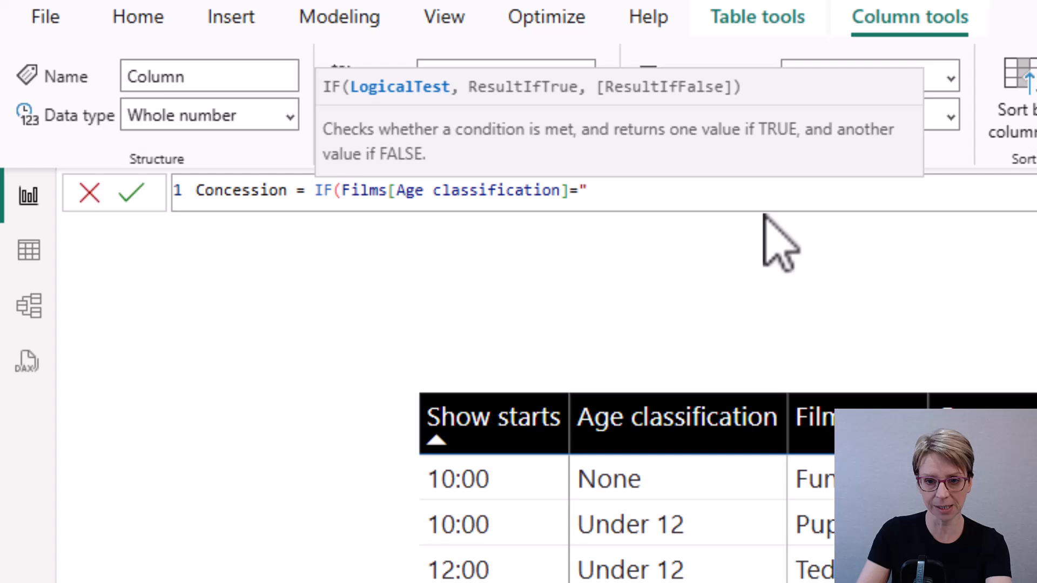
{"action": "type", "text": "Unde"}
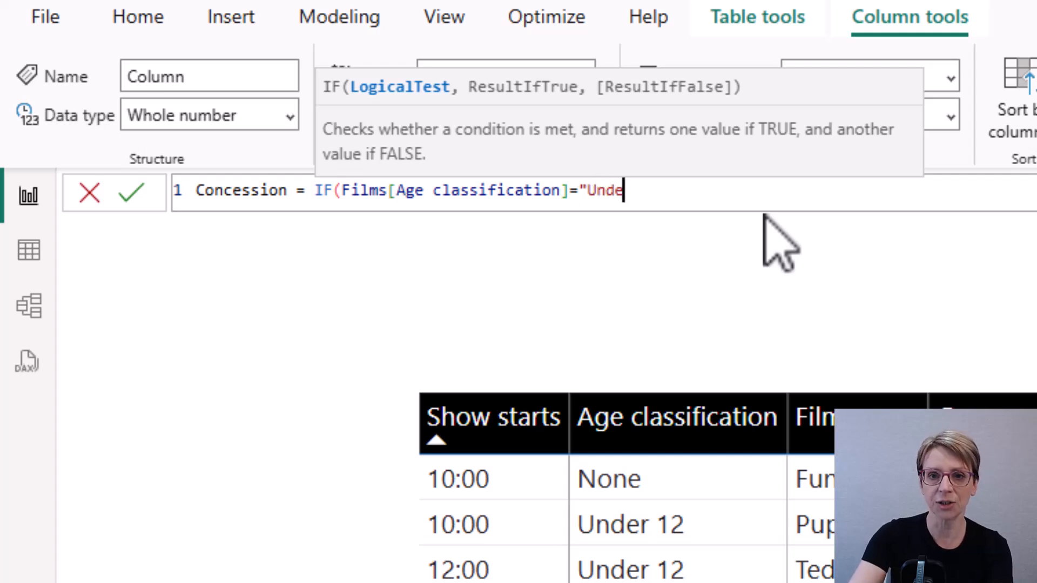
{"action": "type", "text": "r 12"}
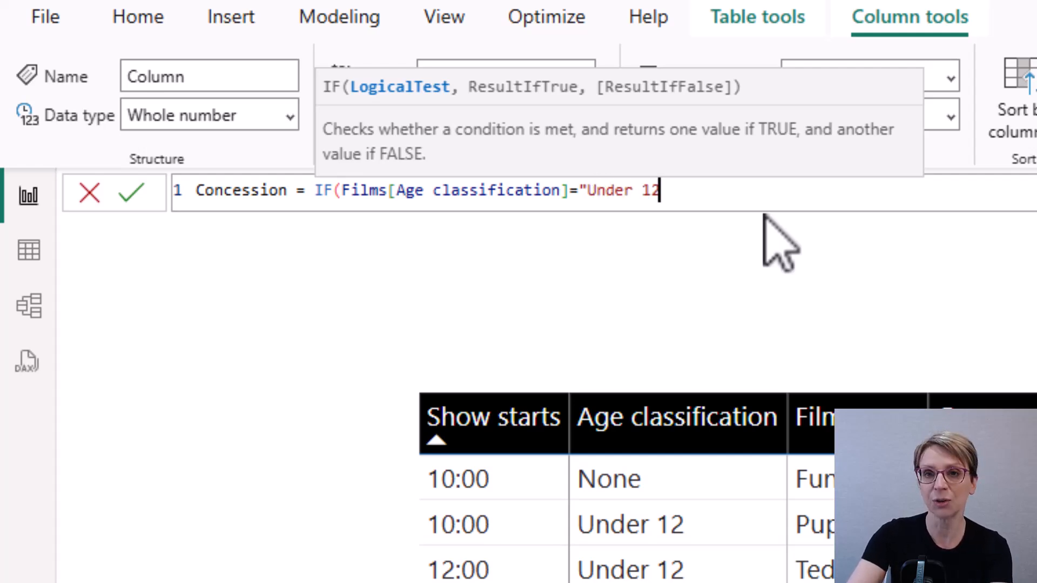
{"action": "type", "text": "\""}
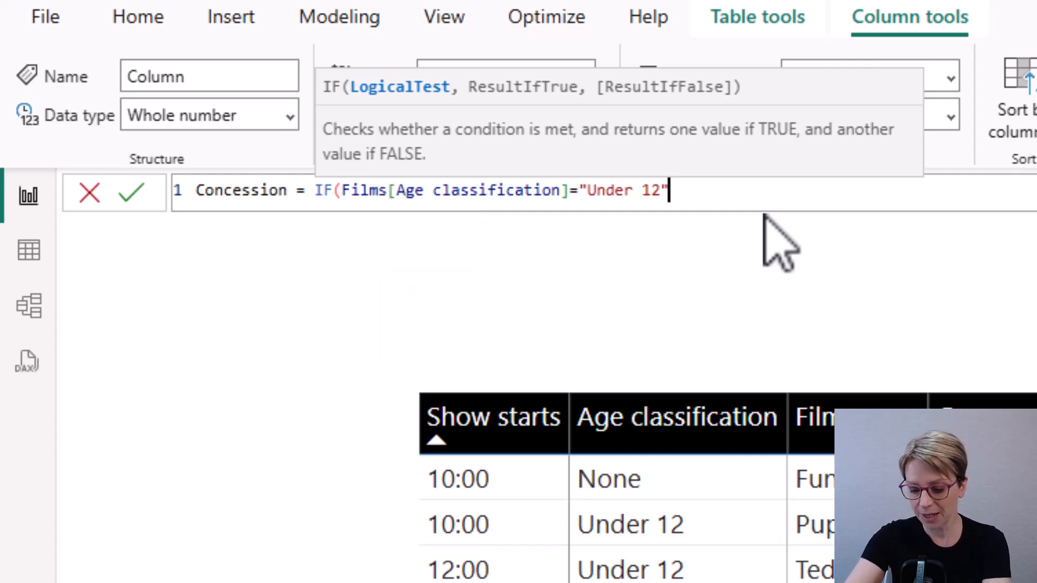
{"action": "mouse_move", "coordinate": [788, 240]}
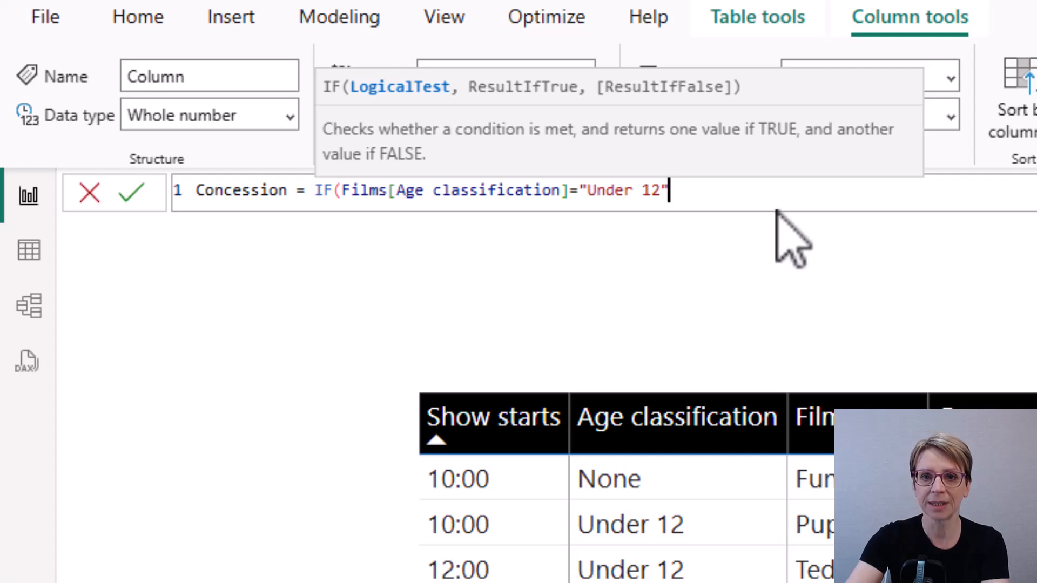
- Complete the formula with the true result Films[Ticket price]-2 and close the IF
{"action": "type", "text": ","}
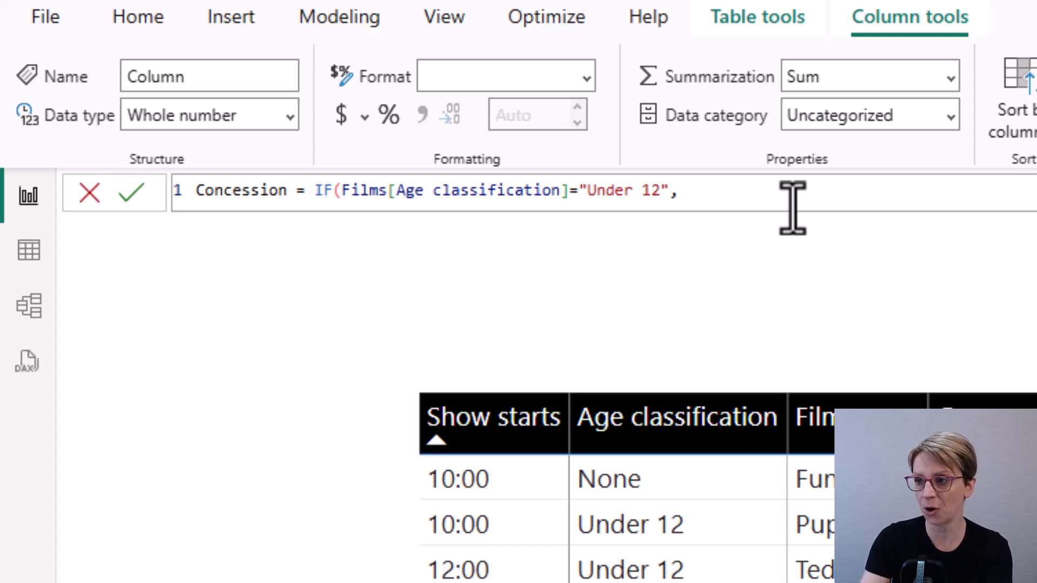
{"action": "type", "text": "Ticket price]"}
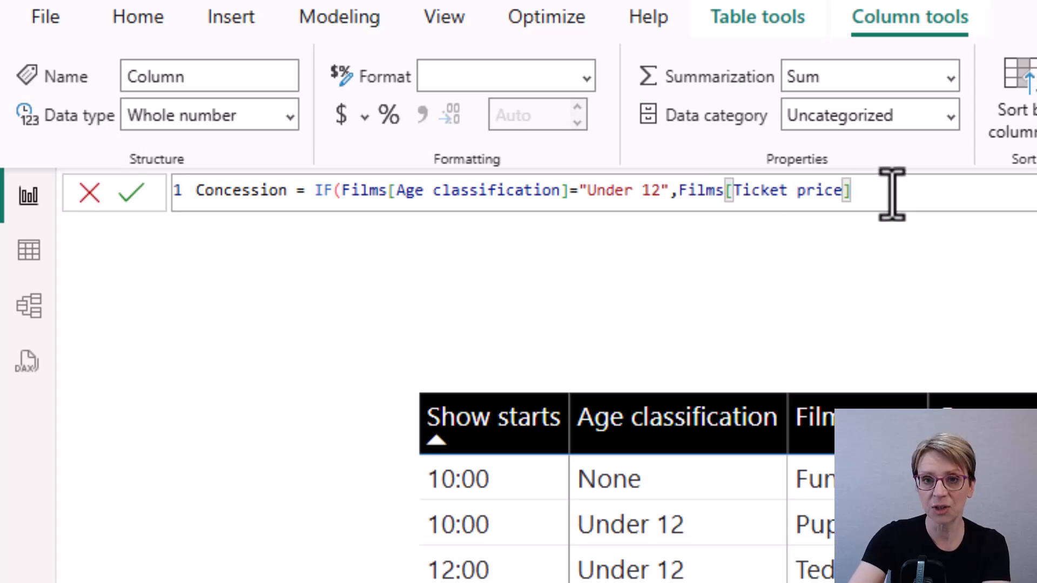
{"action": "type", "text": "-2"}
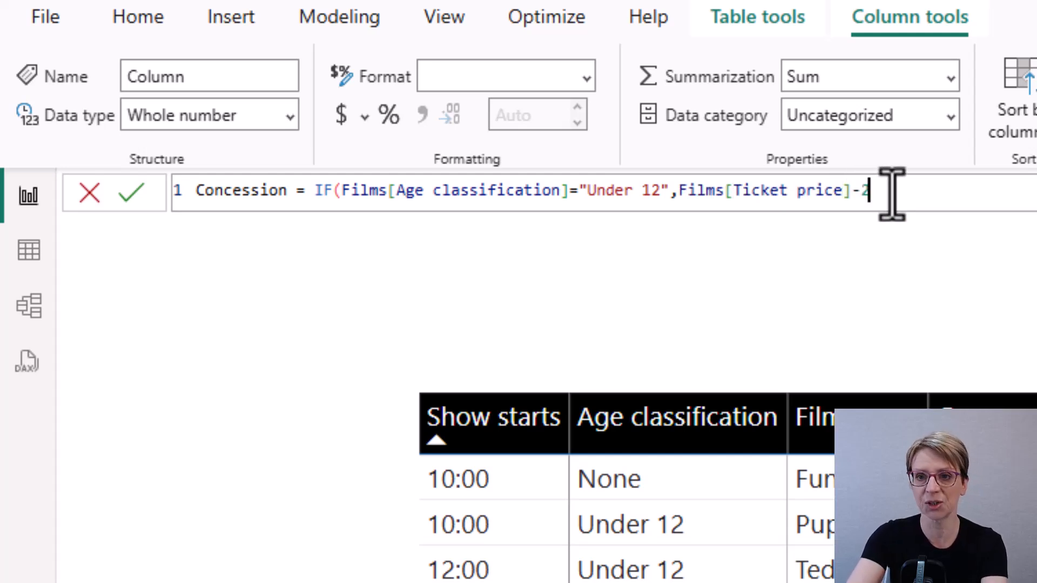
{"action": "type", "text": ")"}
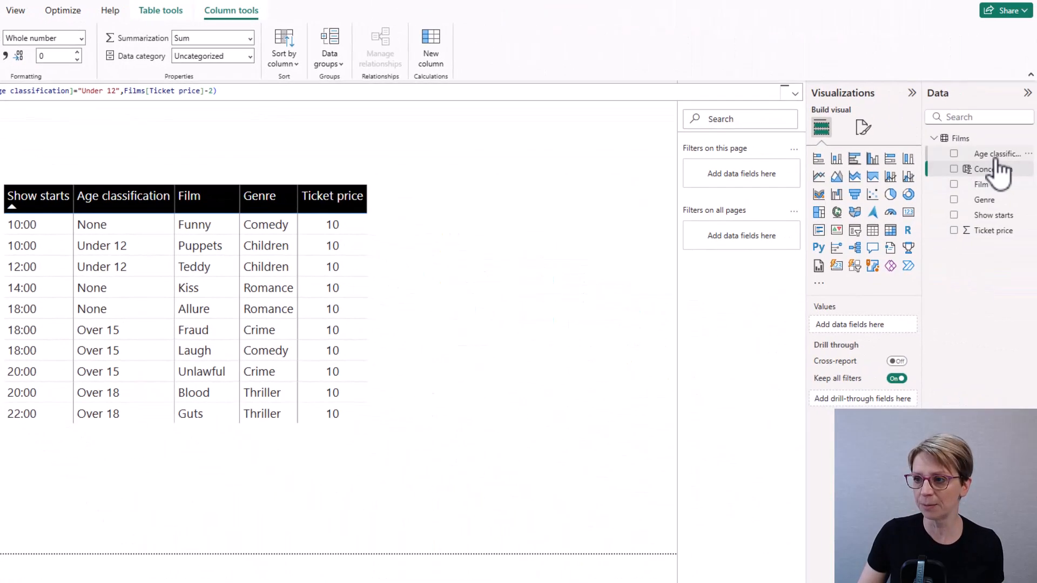
{"action": "mouse_move", "coordinate": [992, 169]}
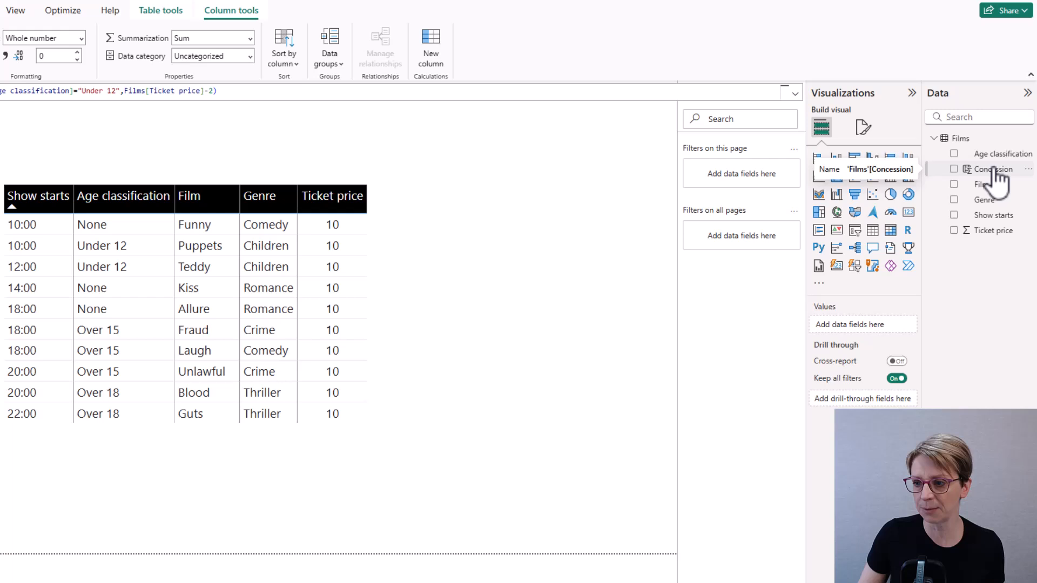
- Add Concession to the table visual set to Don't summarize, showing 8 for Under 12 films
{"action": "left_click", "coordinate": [954, 169]}
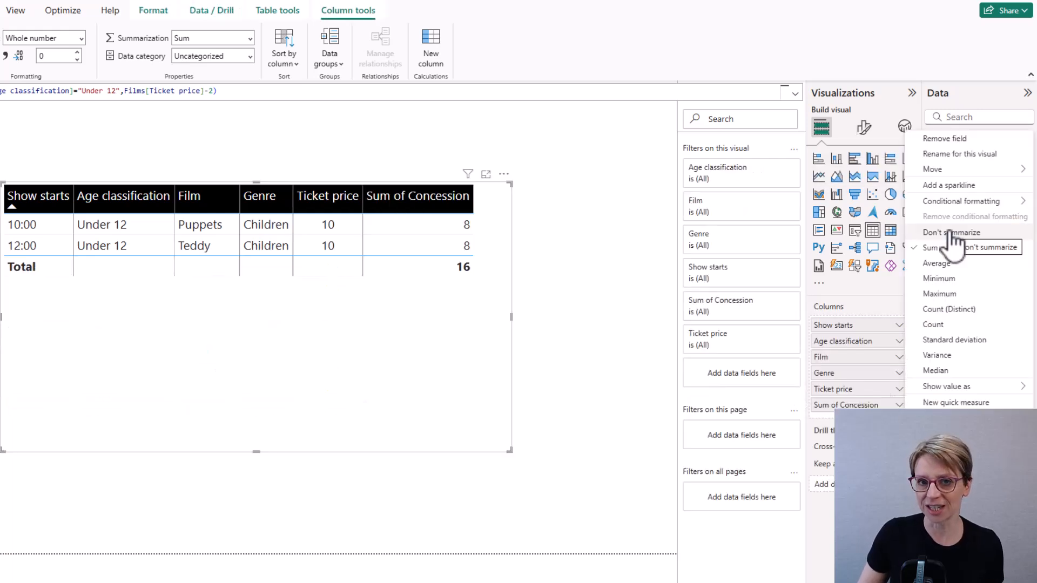
{"action": "left_click", "coordinate": [951, 232]}
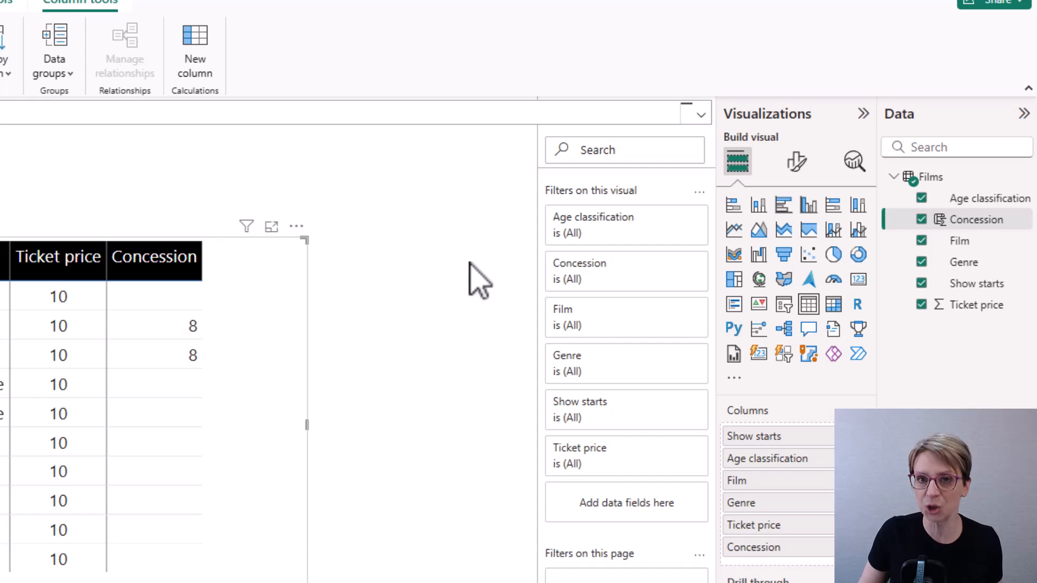
{"action": "mouse_move", "coordinate": [618, 305]}
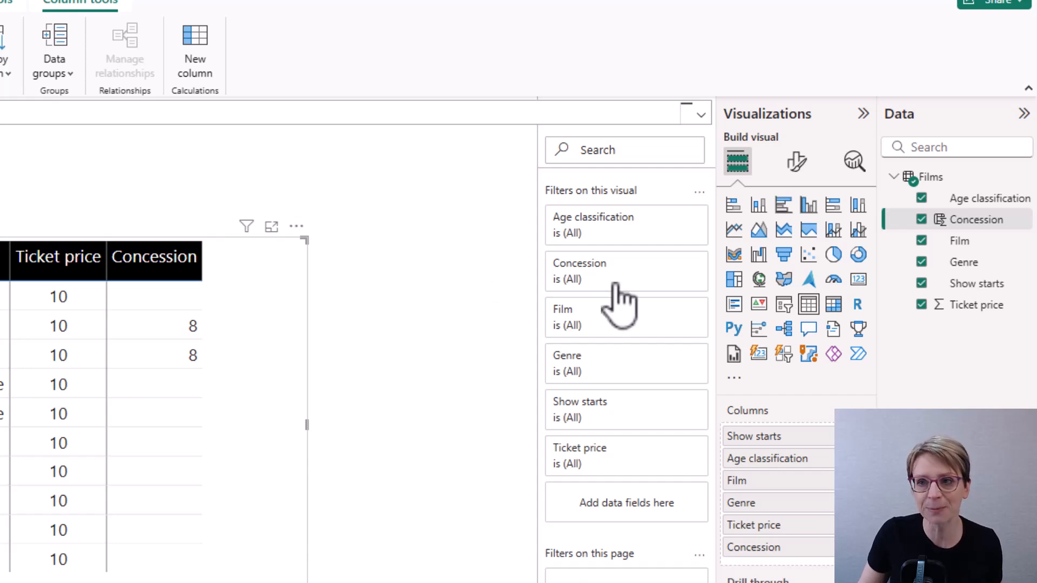
{"action": "right_click", "coordinate": [929, 176]}
{"action": "type", "text": "Price"}
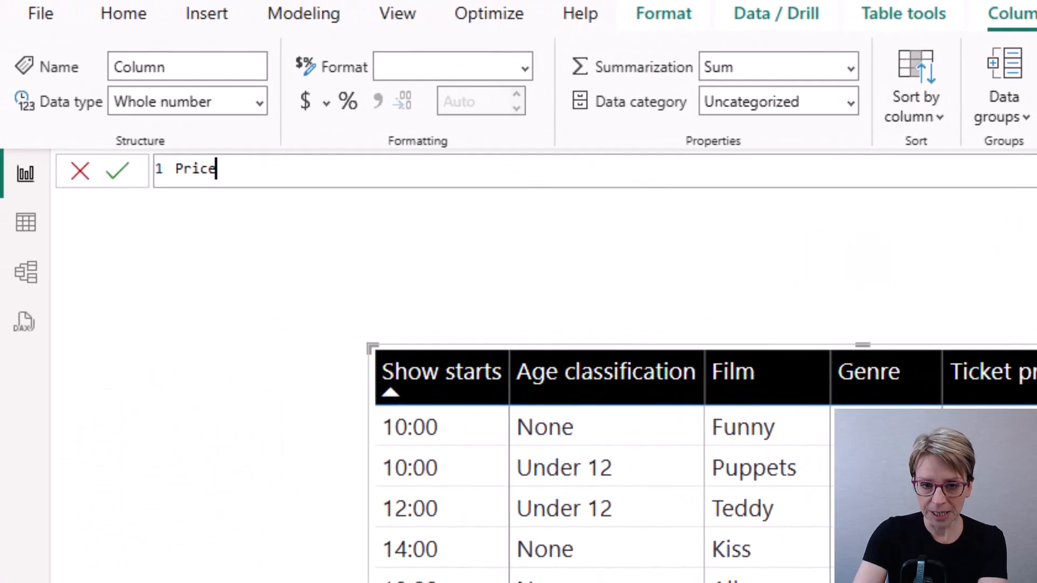
- Enter Price = IF(Films[Age classification]="Under 12",Films[Ticket price]-2 for the new column
{"action": "type", "text": "="}
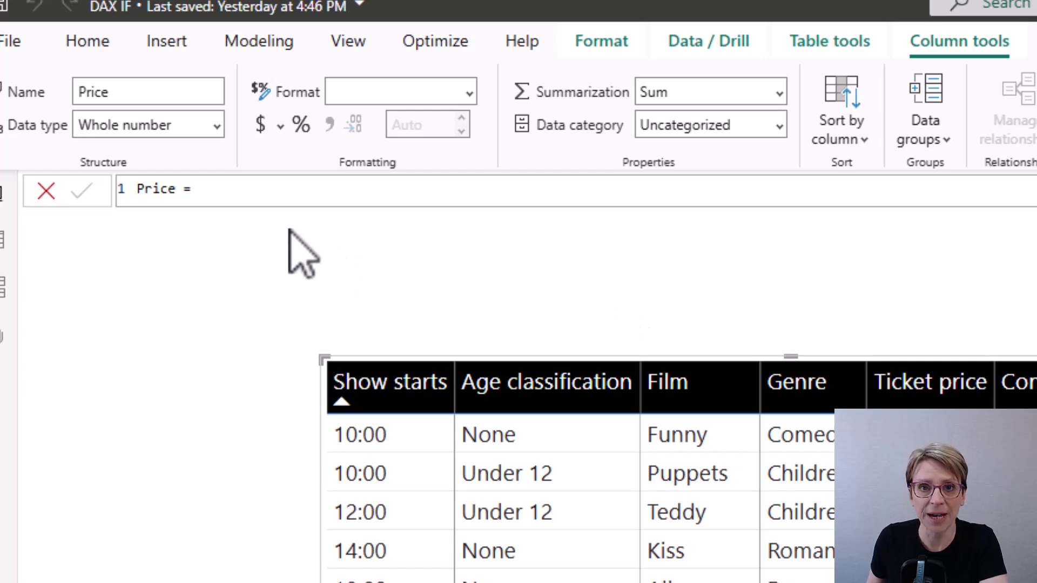
{"action": "left_click", "coordinate": [202, 188]}
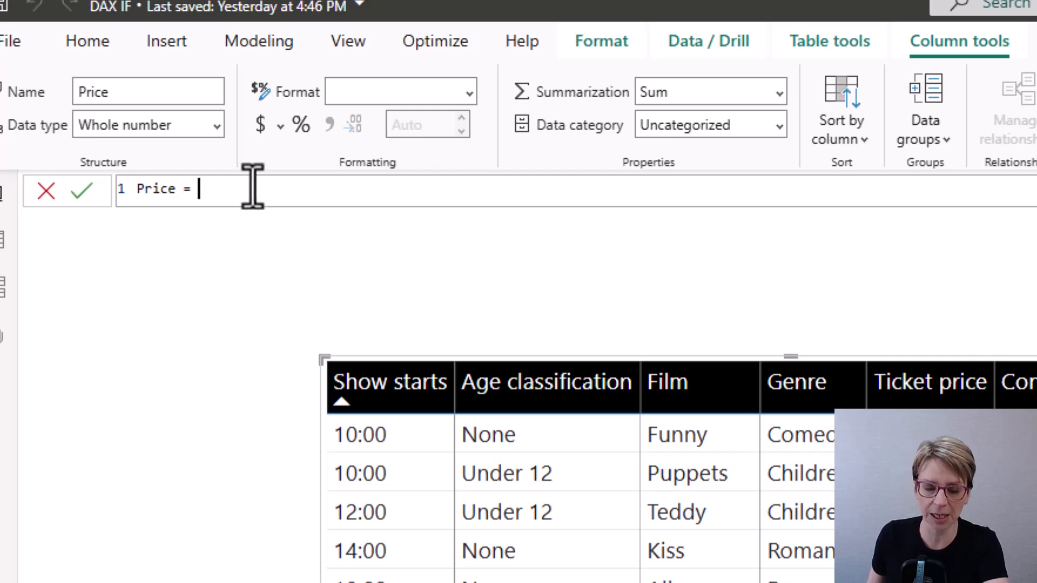
{"action": "type", "text": "IF(Films[Age classification]=\"Under 12\",Films[Ticket price]-2)"}
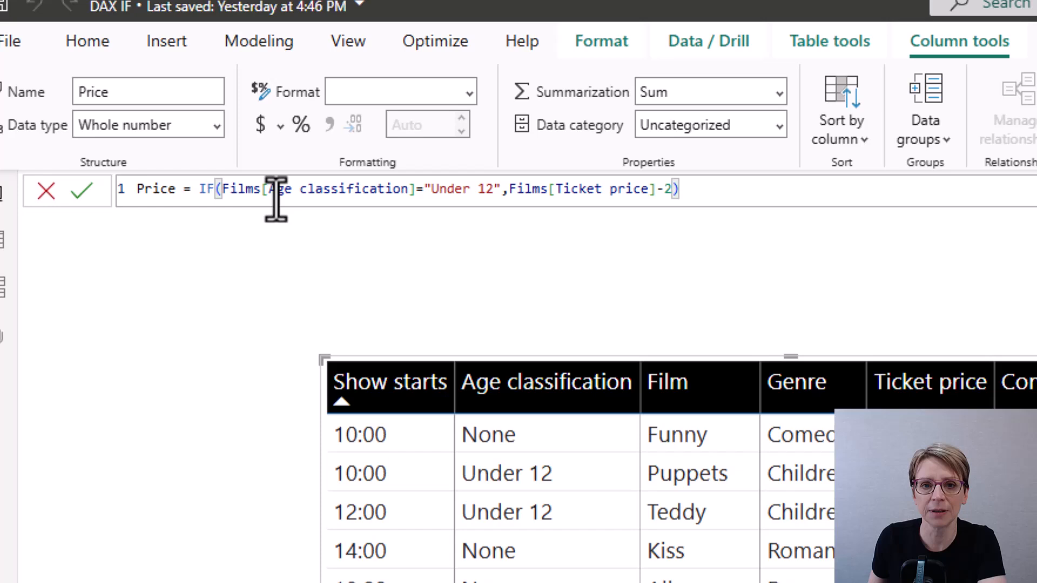
{"action": "mouse_move", "coordinate": [455, 239]}
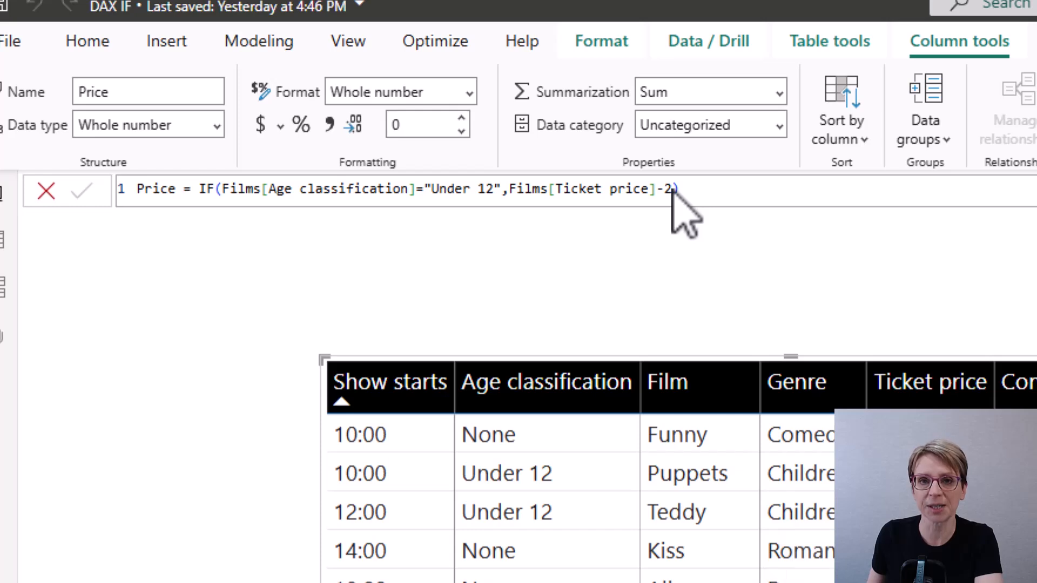
- Add Films[Ticket price] as the otherwise result so other films keep full price
{"action": "left_click", "coordinate": [668, 188]}
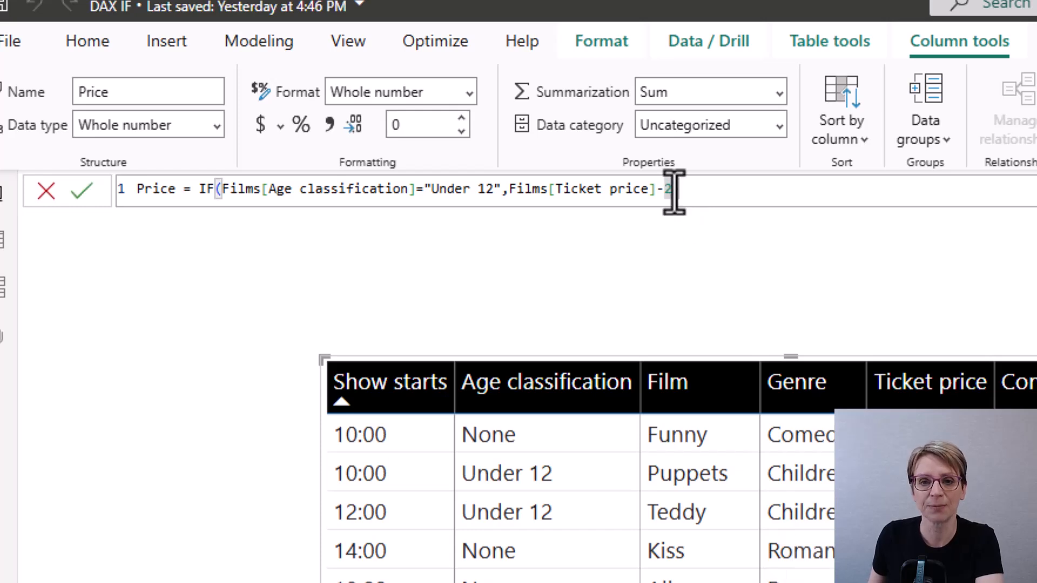
{"action": "type", "text": ")"}
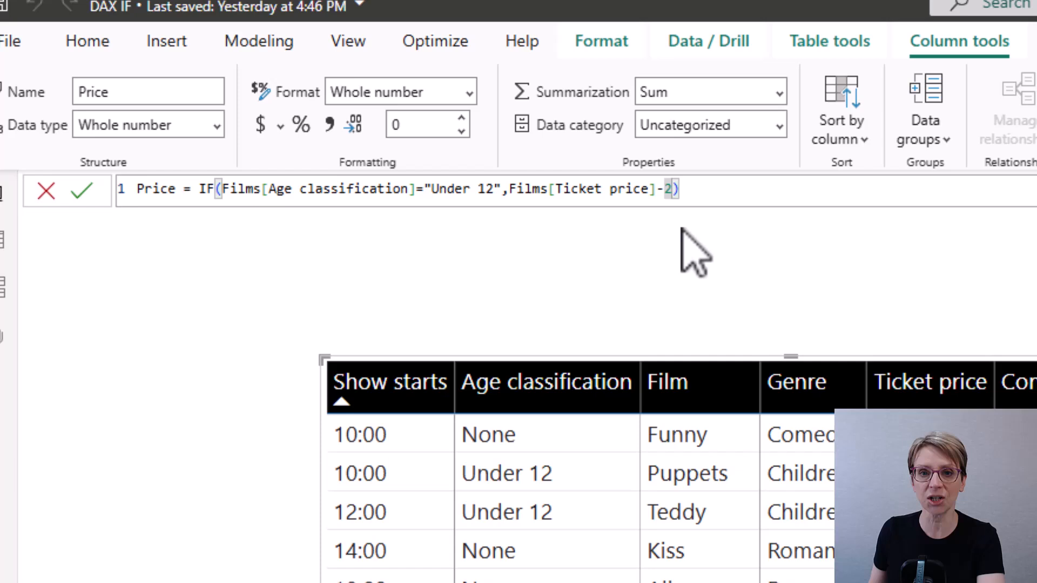
{"action": "mouse_move", "coordinate": [671, 259]}
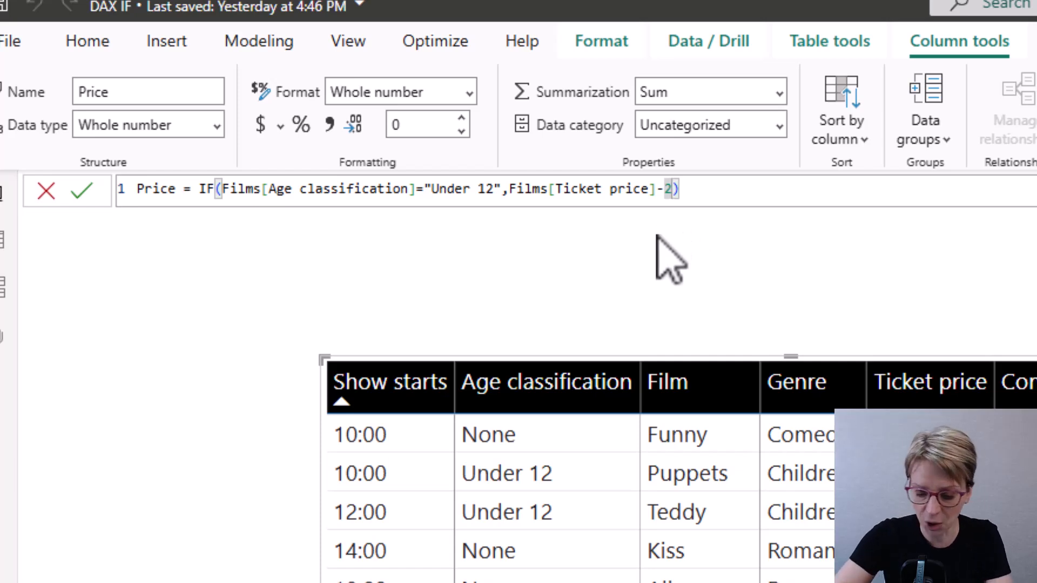
{"action": "type", "text": "\", \""}
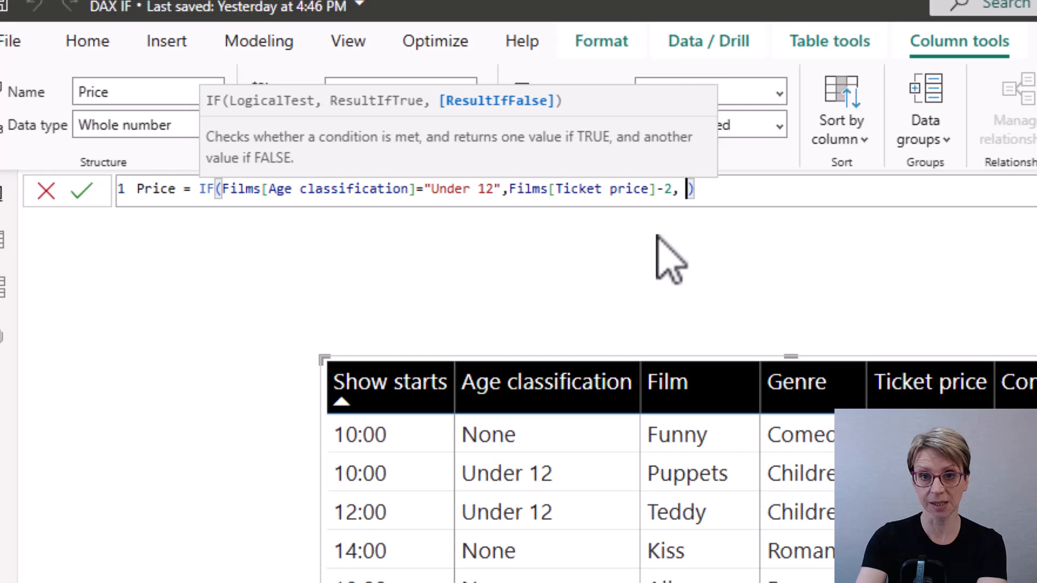
{"action": "type", "text": "tic"}
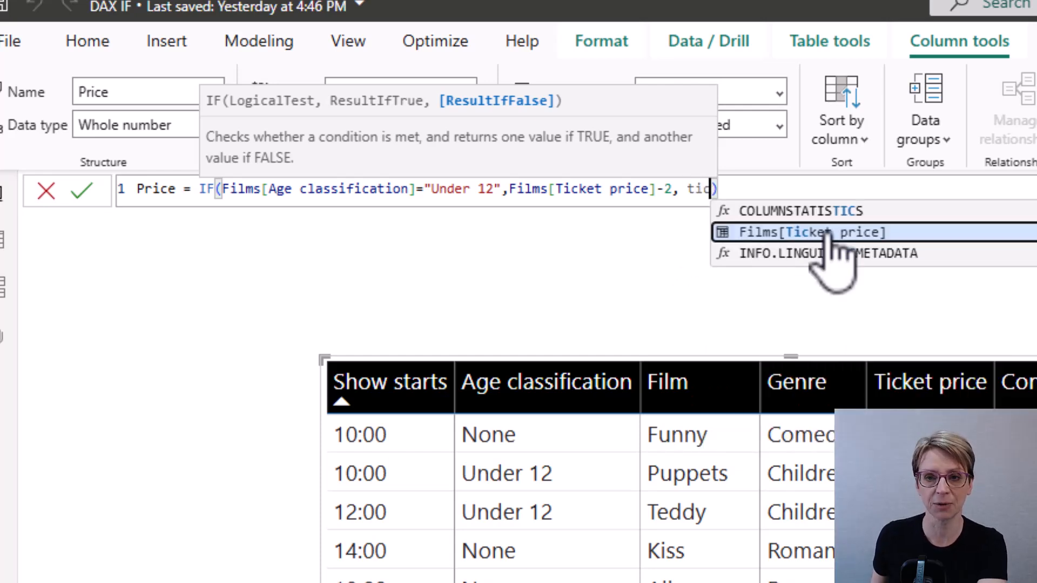
{"action": "left_click", "coordinate": [810, 232]}
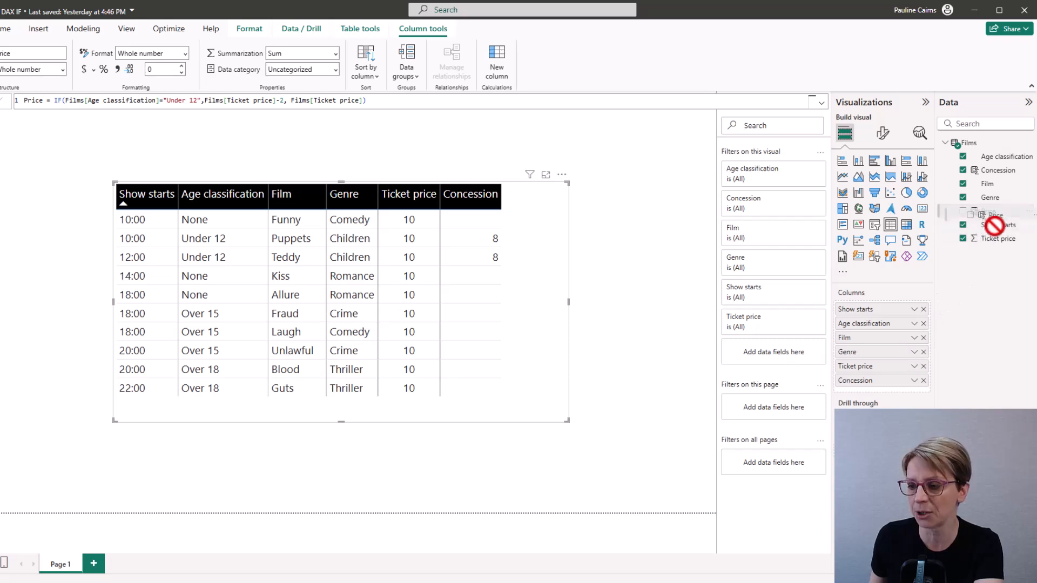
- Add Price to the table visual unsummarized, giving 8 for Under 12 films and 10 otherwise
{"action": "left_click", "coordinate": [964, 211]}
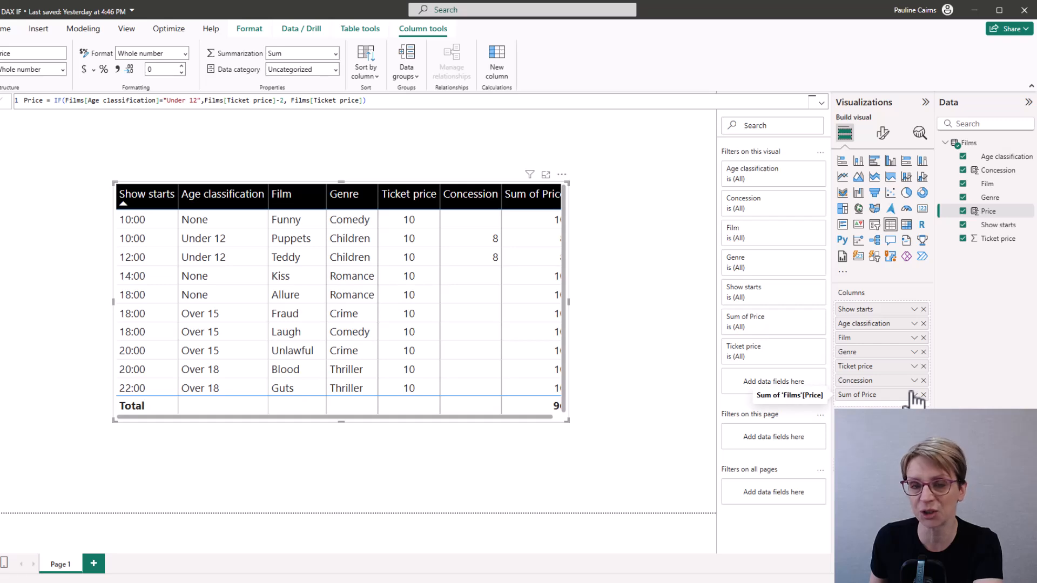
{"action": "left_click", "coordinate": [912, 395]}
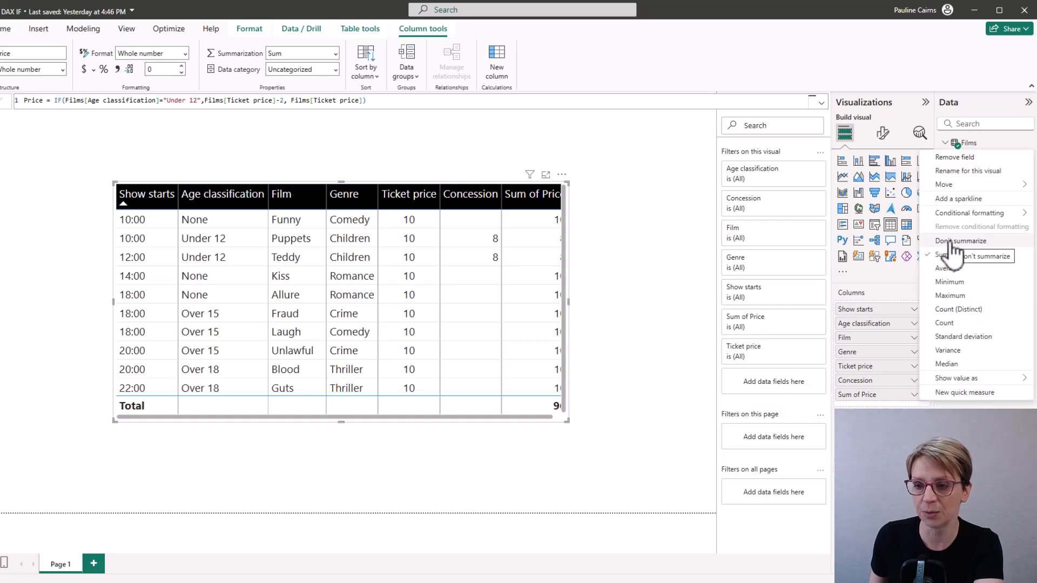
{"action": "left_click", "coordinate": [962, 239]}
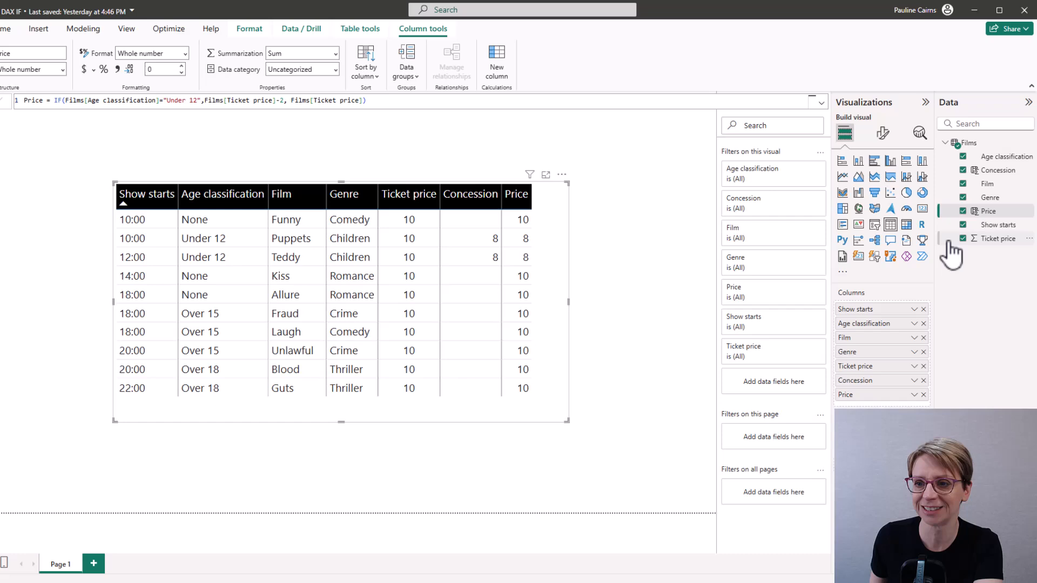